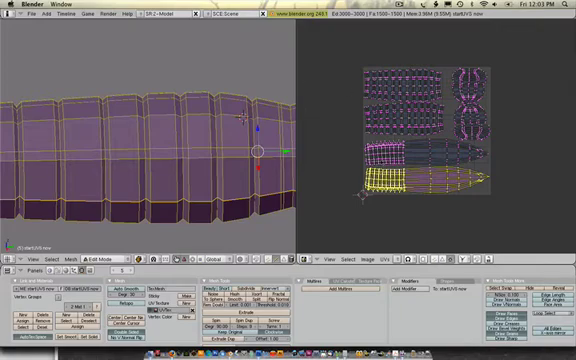
- Show the knife model in Textured draw type with its baked image in the UV editor
{"action": "left_click", "coordinate": [380, 250]}
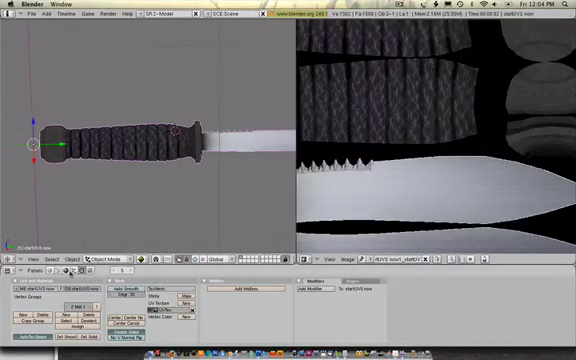
{"action": "mouse_move", "coordinate": [22, 270]}
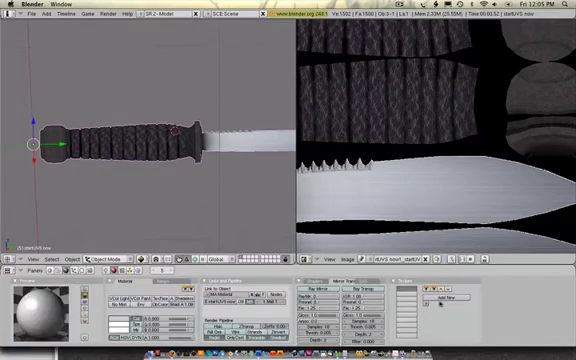
- Load the baked image file as the Image texture source
{"action": "left_click", "coordinate": [424, 300]}
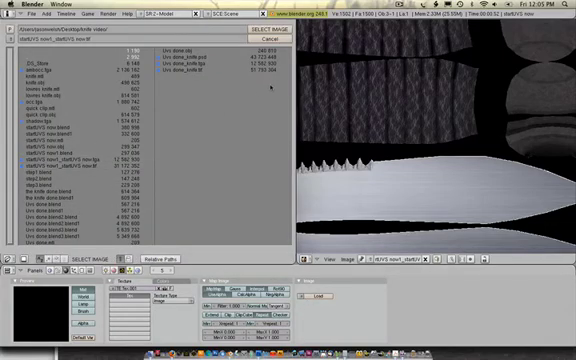
{"action": "left_click", "coordinate": [264, 38]}
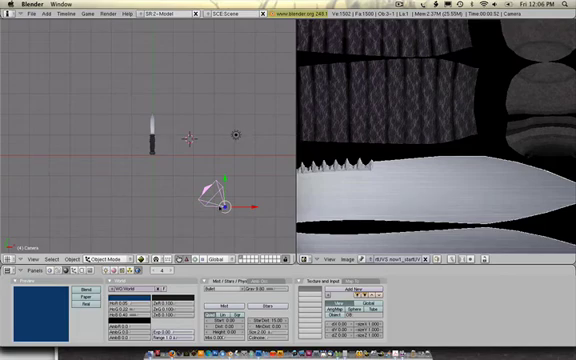
{"action": "mouse_move", "coordinate": [218, 204]}
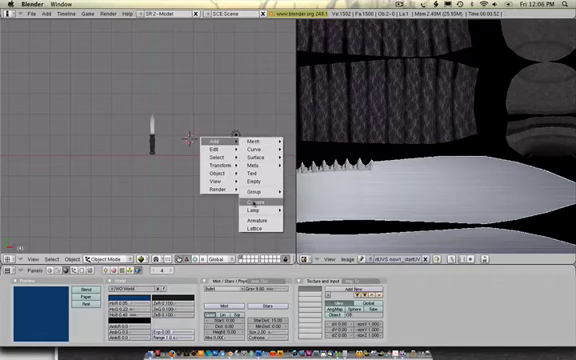
- Add a camera below the knife and aim it toward the model
{"action": "left_click", "coordinate": [264, 200]}
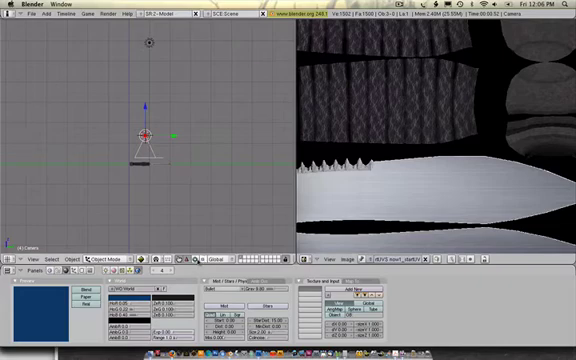
{"action": "left_click_drag", "start_coordinate": [140, 136], "coordinate": [164, 114]}
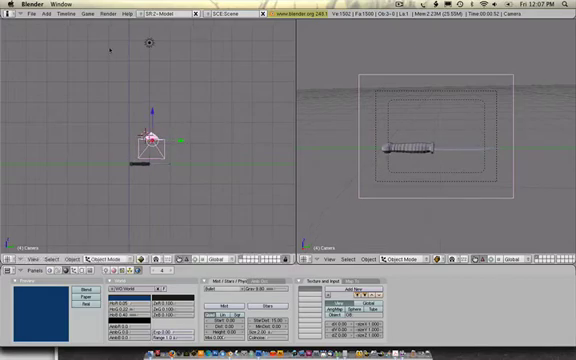
- Bring up the Render menu to render the current camera frame
{"action": "left_click", "coordinate": [104, 14]}
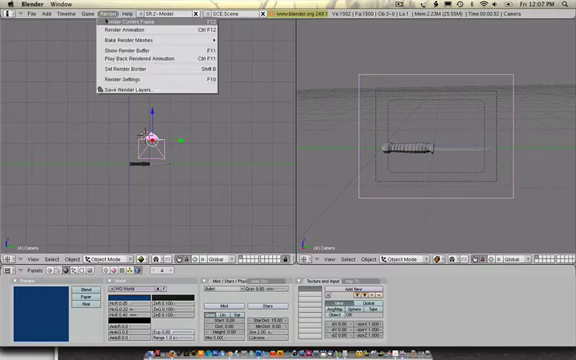